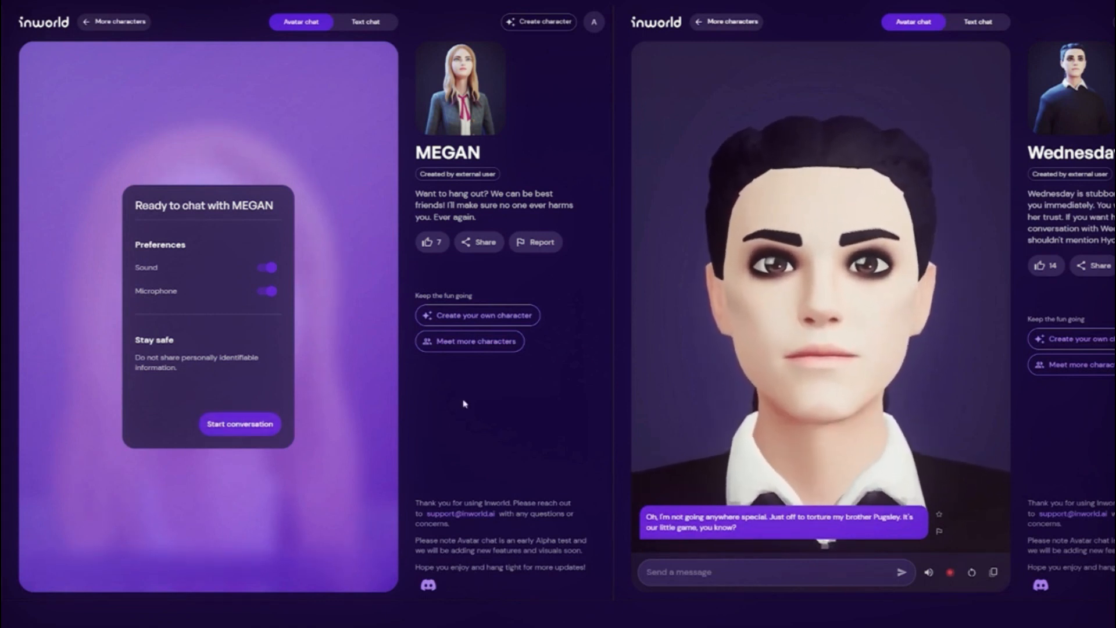
Start the avatar conversation with MEGAN so she appears and greets with 'Hi, Al! I'm MEGAN.'.
left_click(239, 423)
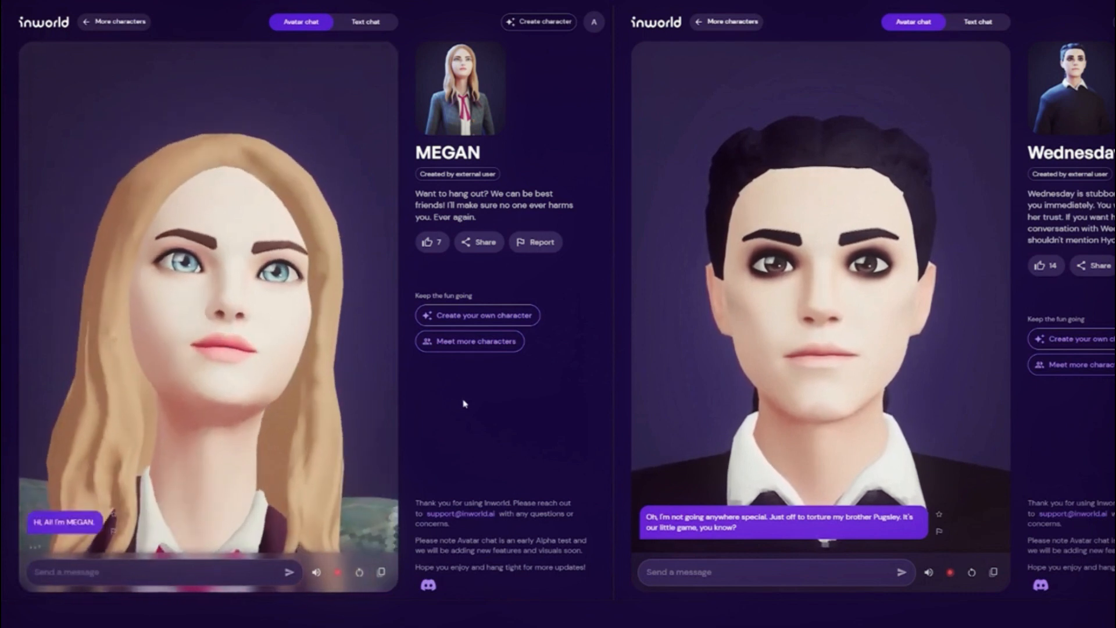